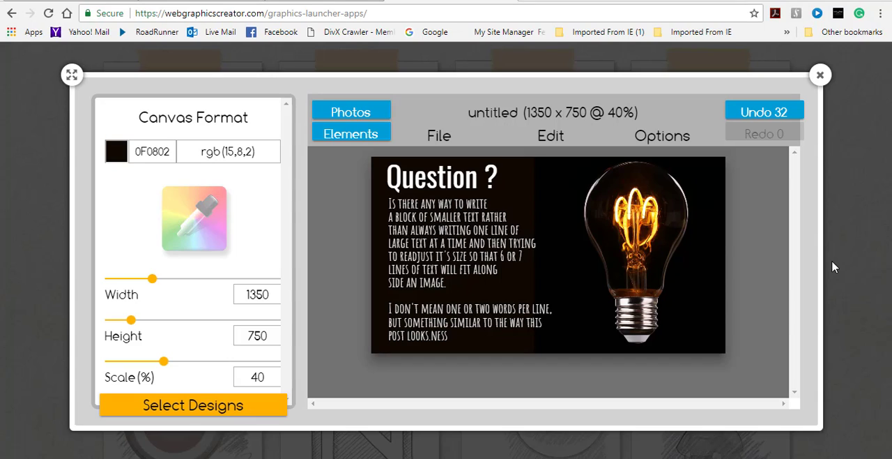
pyautogui.moveTo(401, 184)
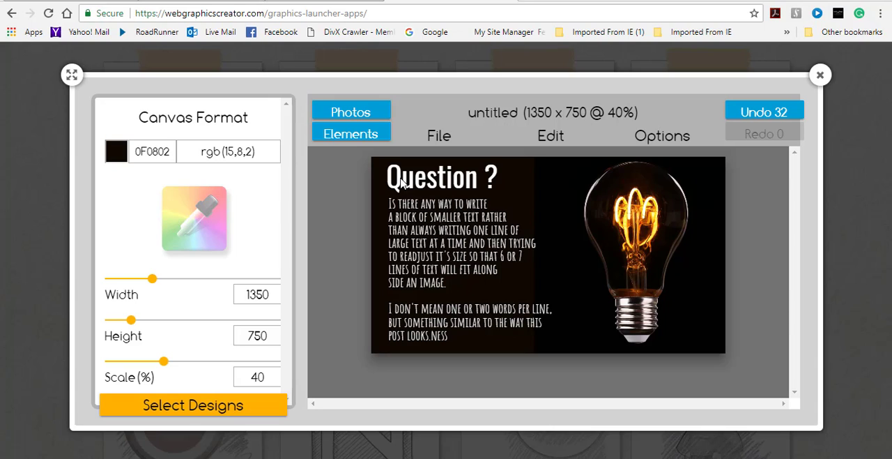
pyautogui.moveTo(502, 181)
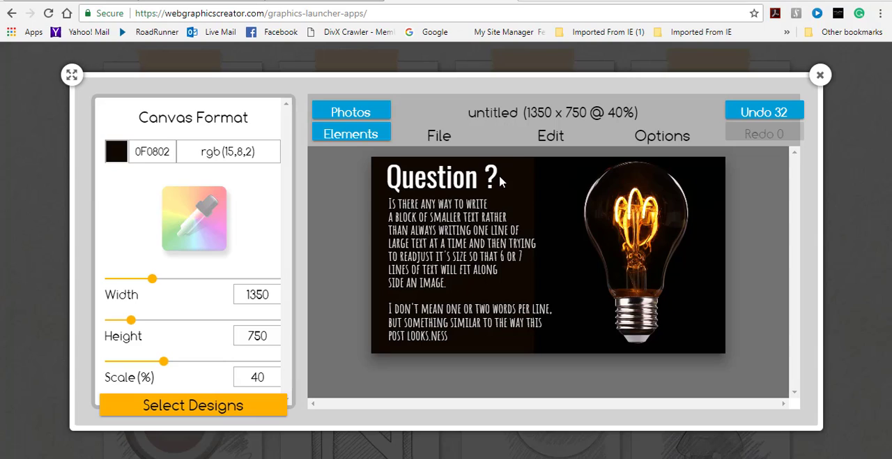
pyautogui.moveTo(477, 212)
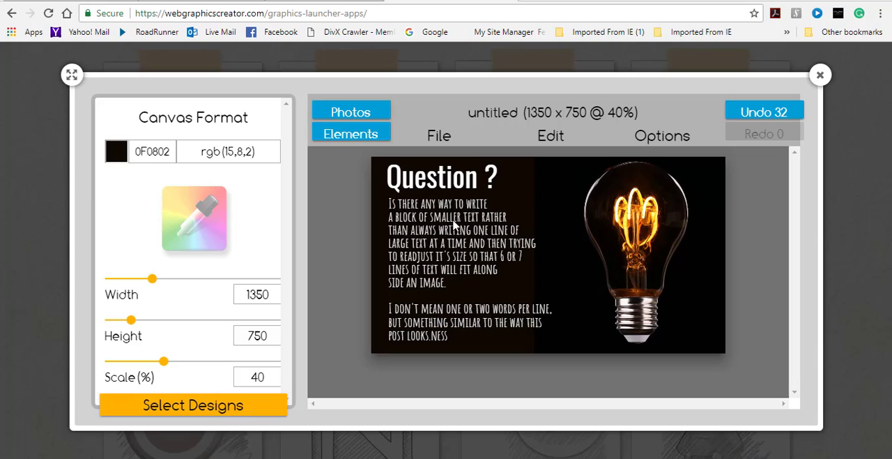
pyautogui.moveTo(412, 242)
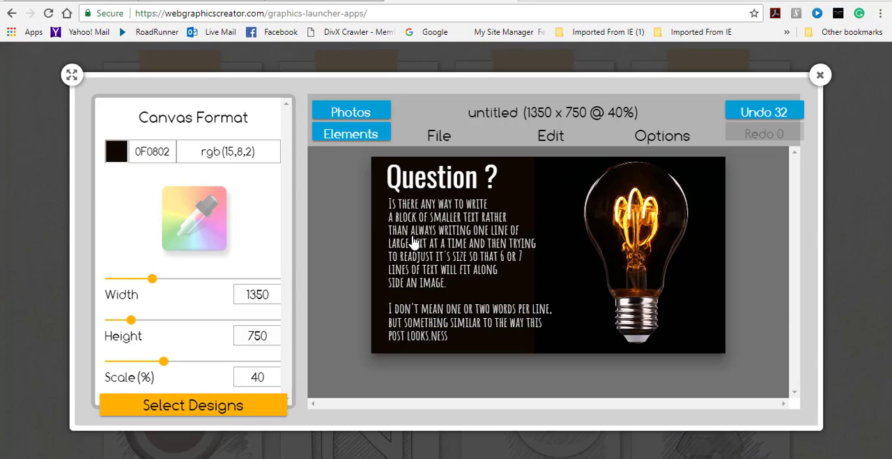
pyautogui.moveTo(496, 248)
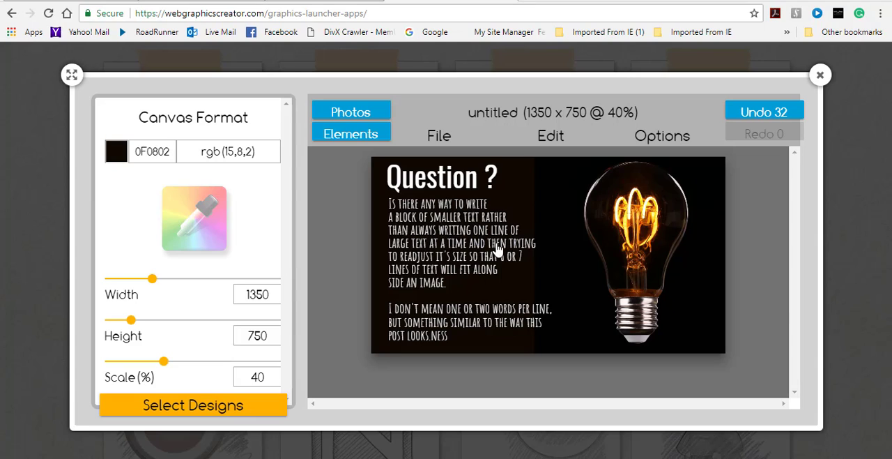
pyautogui.moveTo(443, 248)
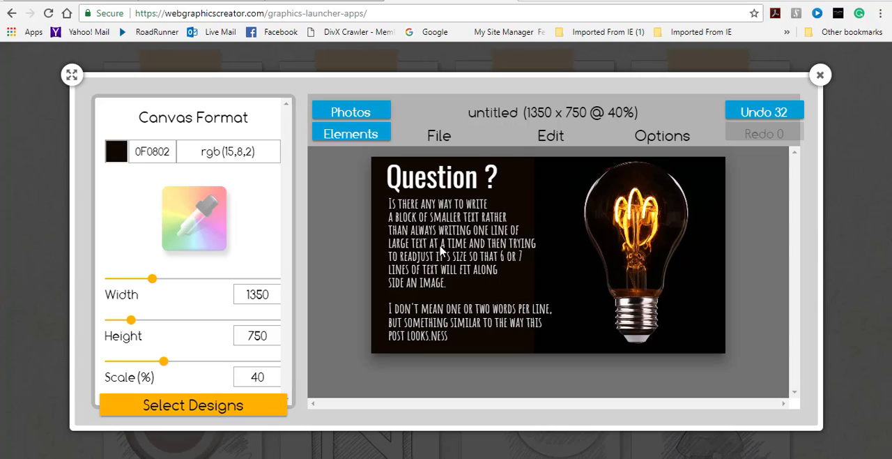
pyautogui.moveTo(488, 258)
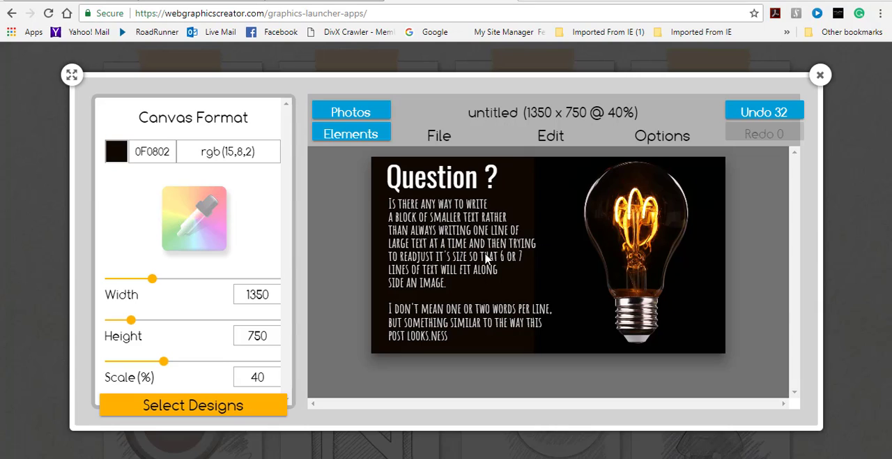
pyautogui.moveTo(499, 264)
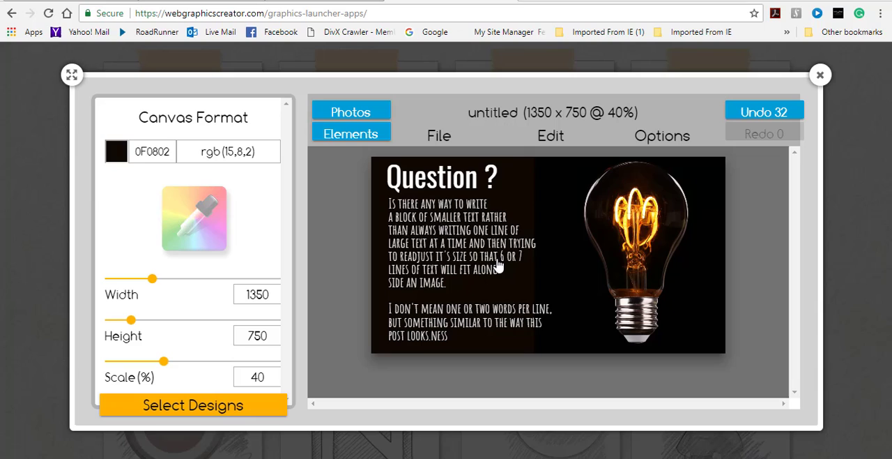
pyautogui.moveTo(409, 279)
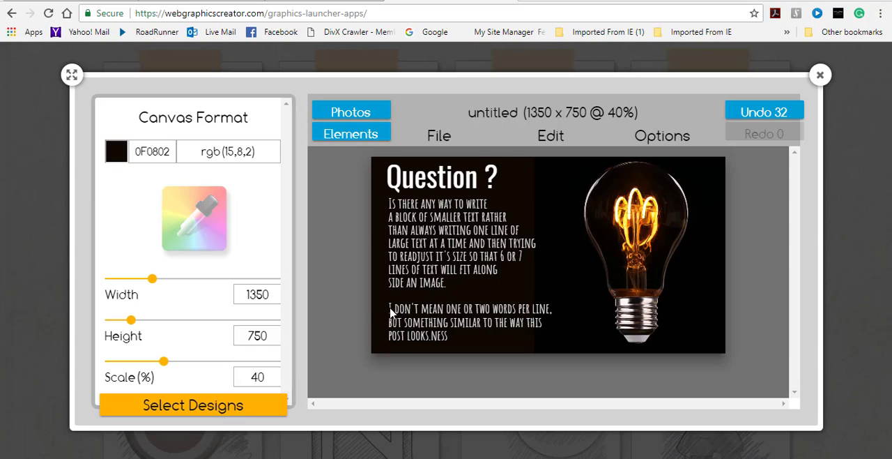
pyautogui.moveTo(513, 315)
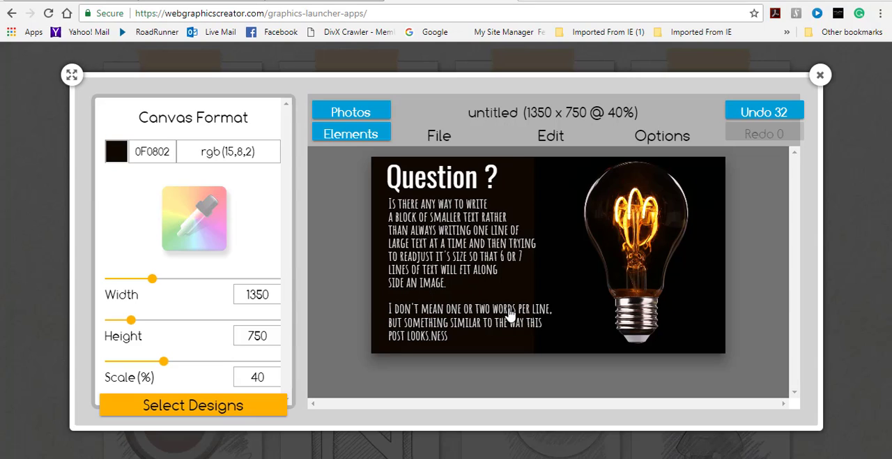
pyautogui.moveTo(433, 332)
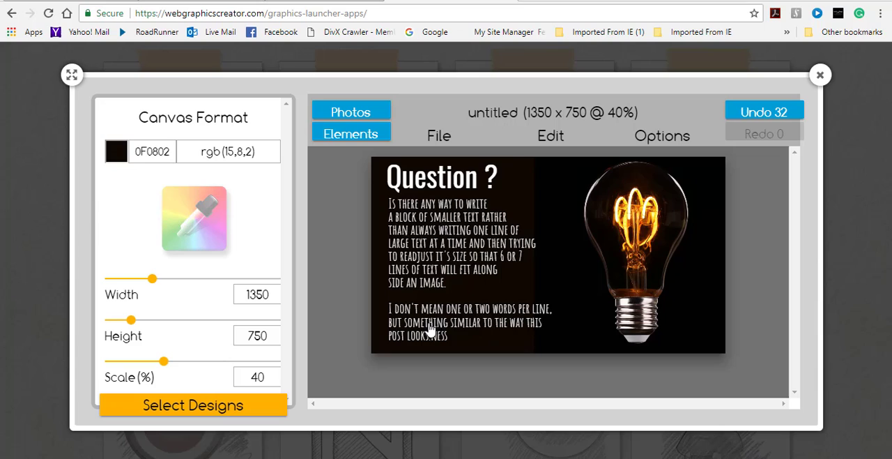
pyautogui.moveTo(523, 326)
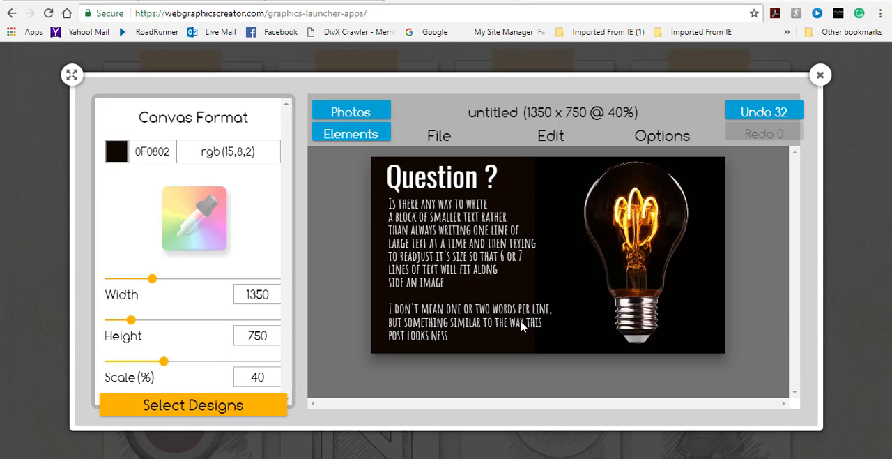
pyautogui.moveTo(445, 342)
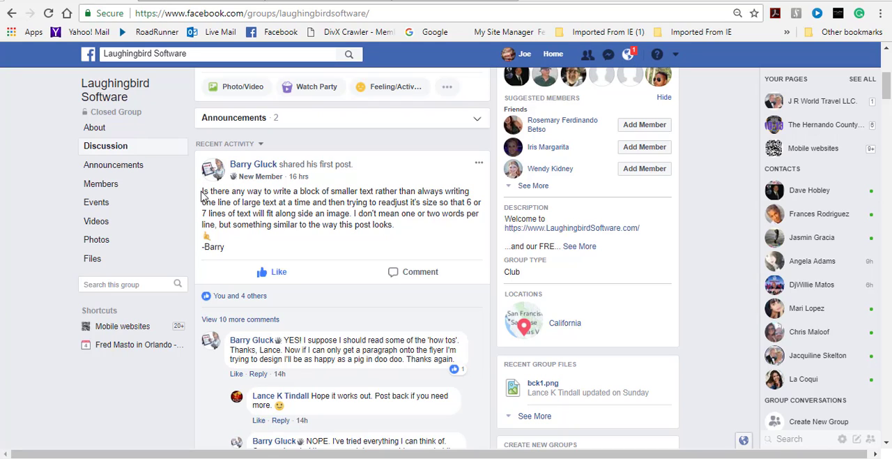
# Select the group post's question text and copy it
pyautogui.moveTo(202, 190); pyautogui.dragTo(393, 225)
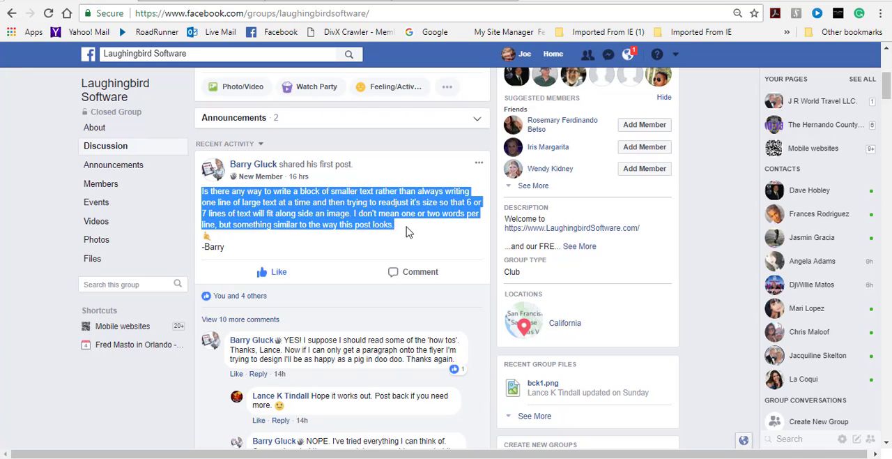
pyautogui.rightClick(373, 213)
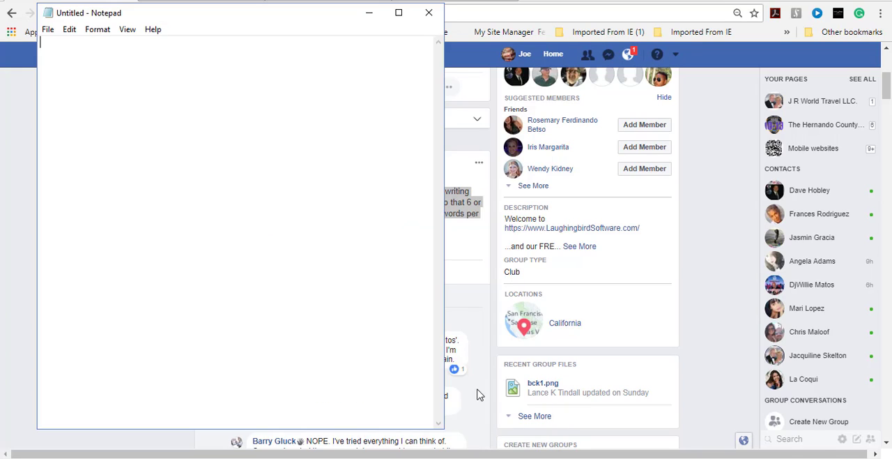
# Paste the post text into the note, turn Word Wrap off and widen the window to show the long line
pyautogui.rightClick(94, 63)
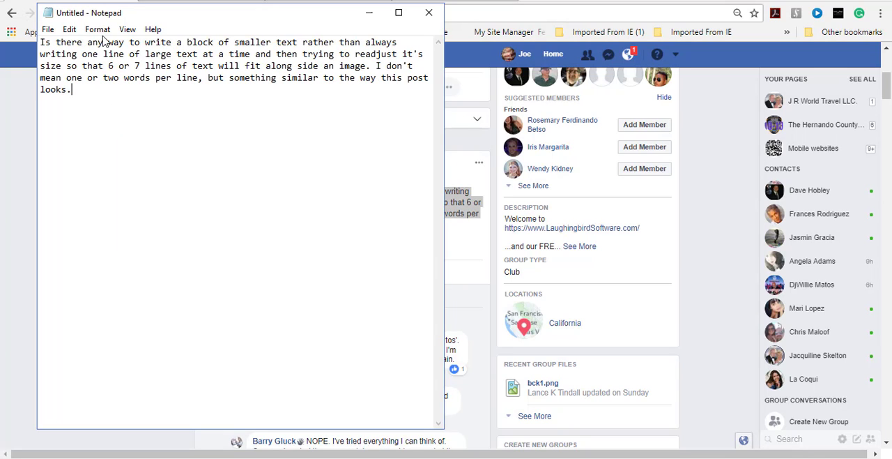
pyautogui.click(97, 29)
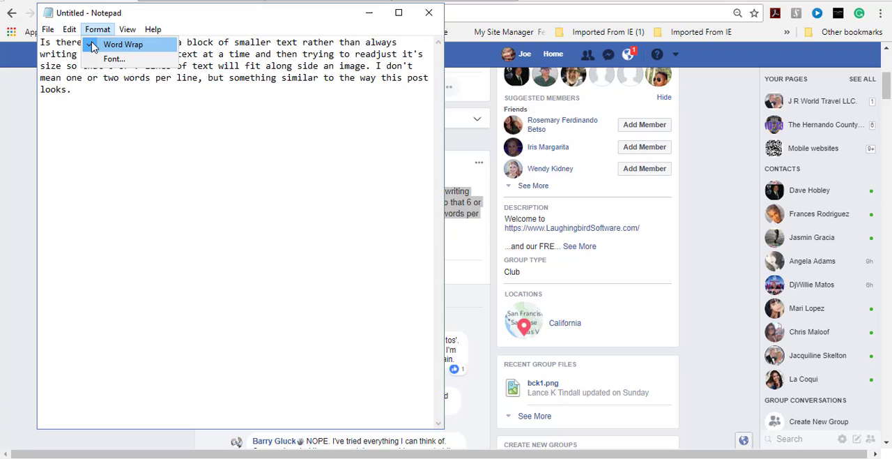
pyautogui.click(123, 44)
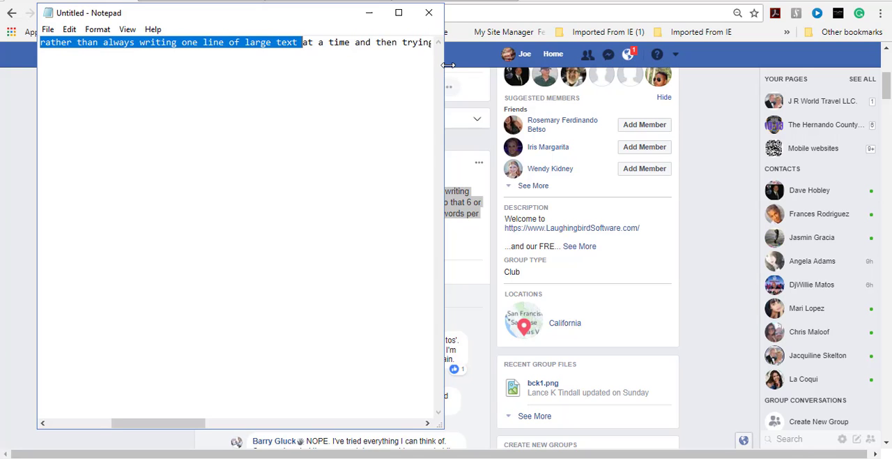
pyautogui.click(398, 13)
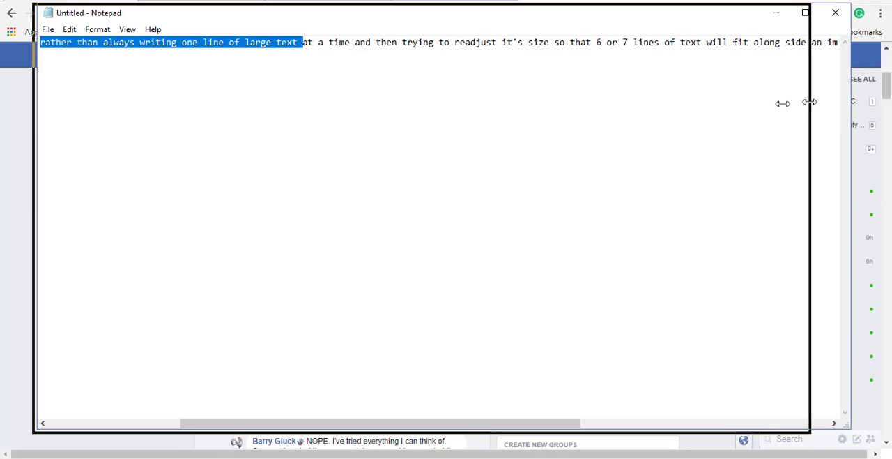
pyautogui.moveTo(809, 103); pyautogui.dragTo(390, 116)
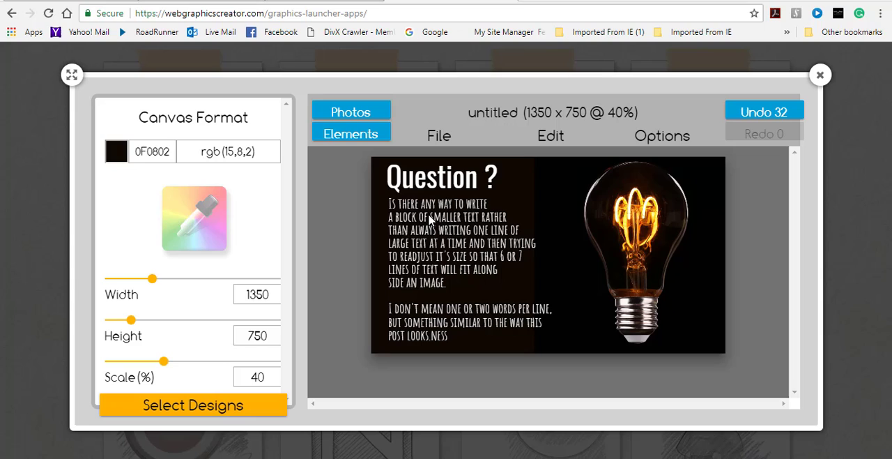
pyautogui.moveTo(429, 220)
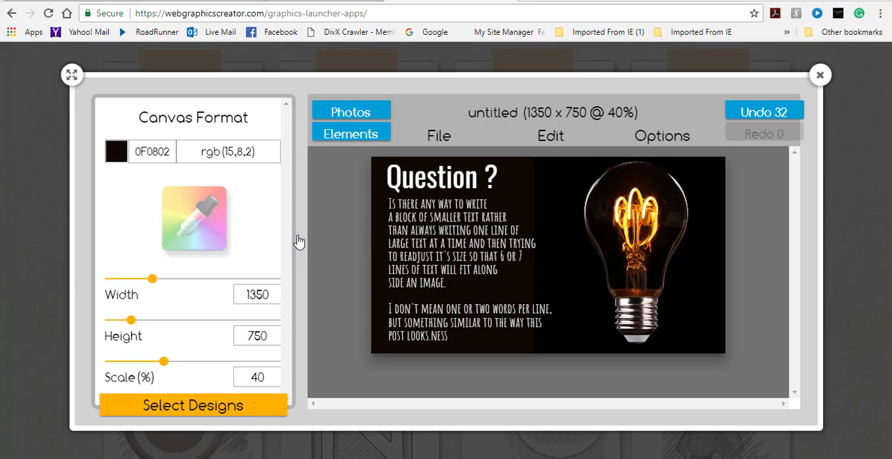
pyautogui.moveTo(736, 240)
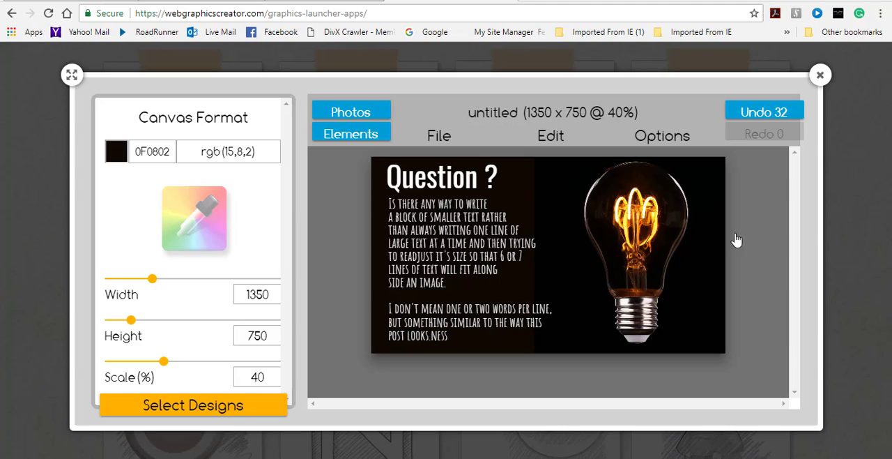
pyautogui.moveTo(491, 257)
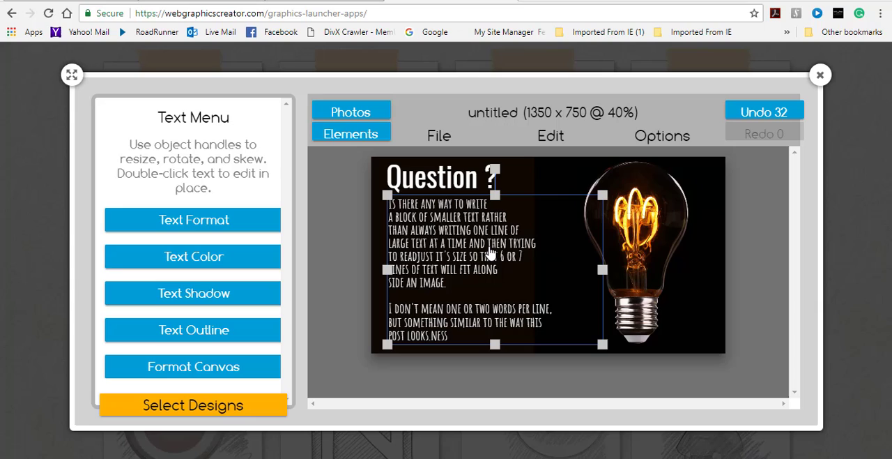
pyautogui.moveTo(491, 272)
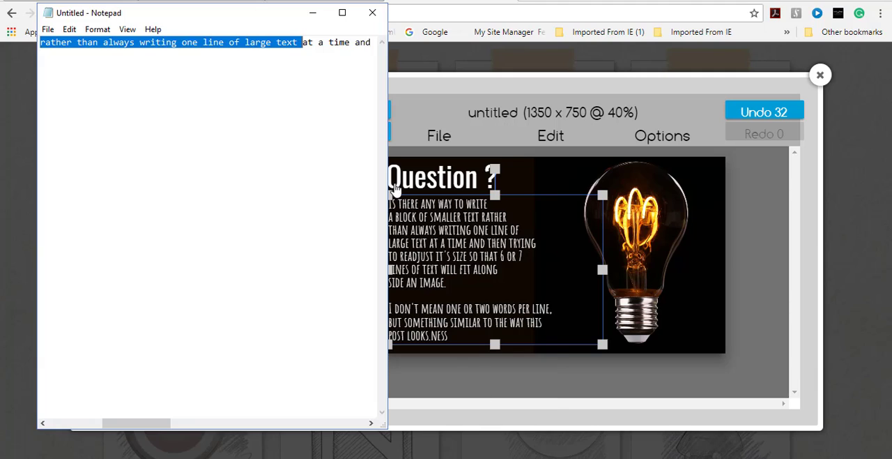
# Turn Word Wrap on so the long line wraps, then select all the question text
pyautogui.click(98, 29)
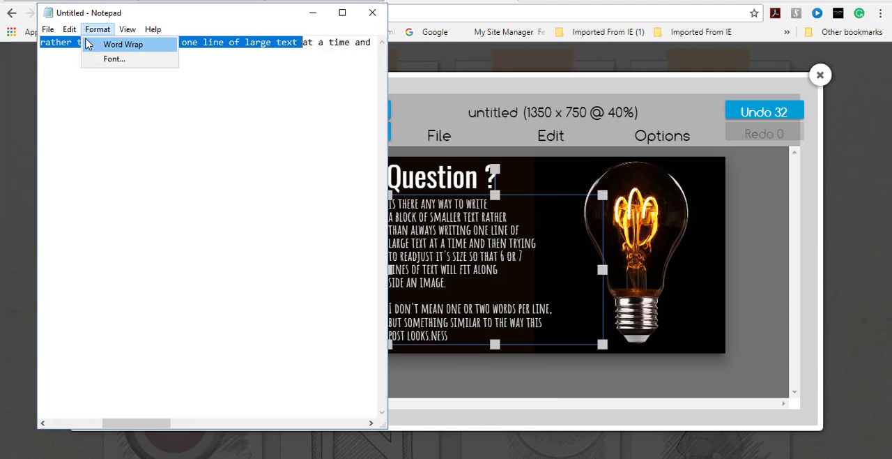
pyautogui.click(123, 45)
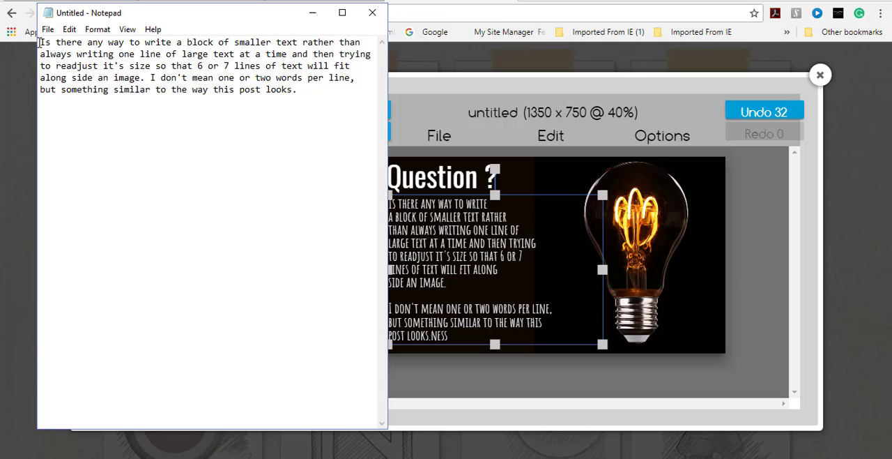
pyautogui.press('ctrl+a')
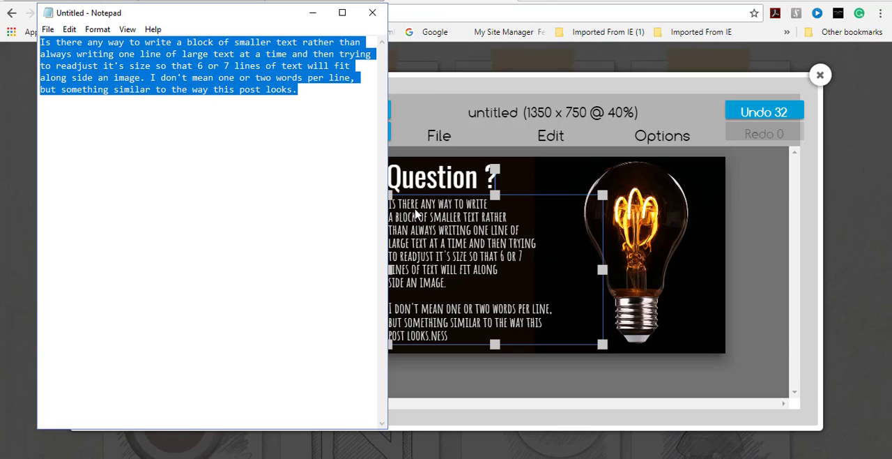
pyautogui.click(372, 13)
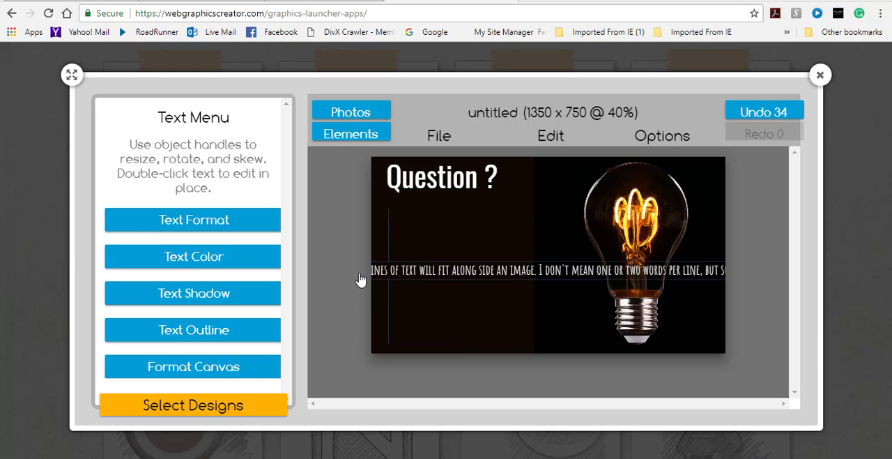
pyautogui.click(192, 365)
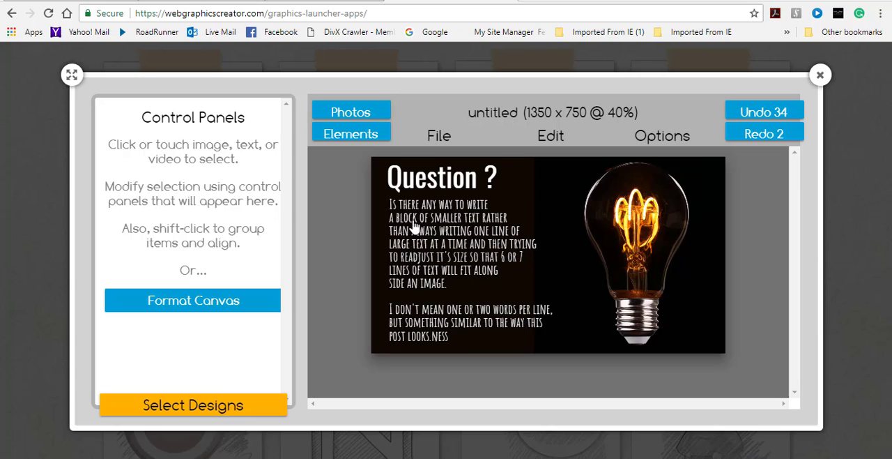
pyautogui.moveTo(426, 288)
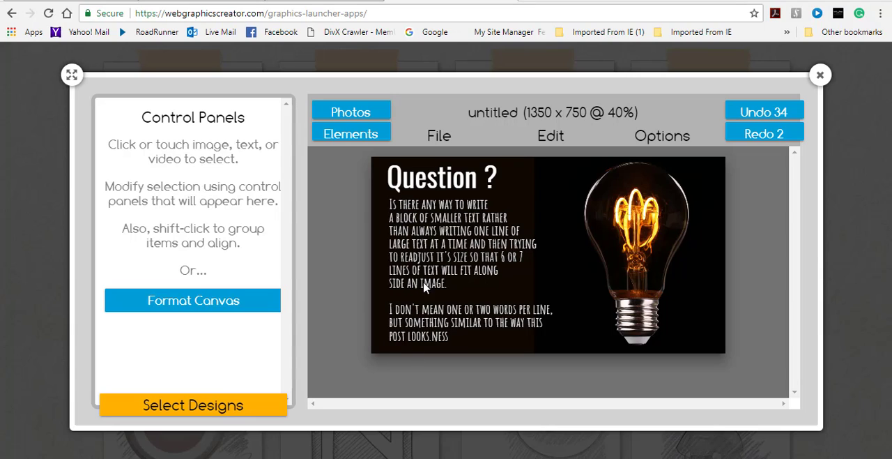
pyautogui.moveTo(415, 206)
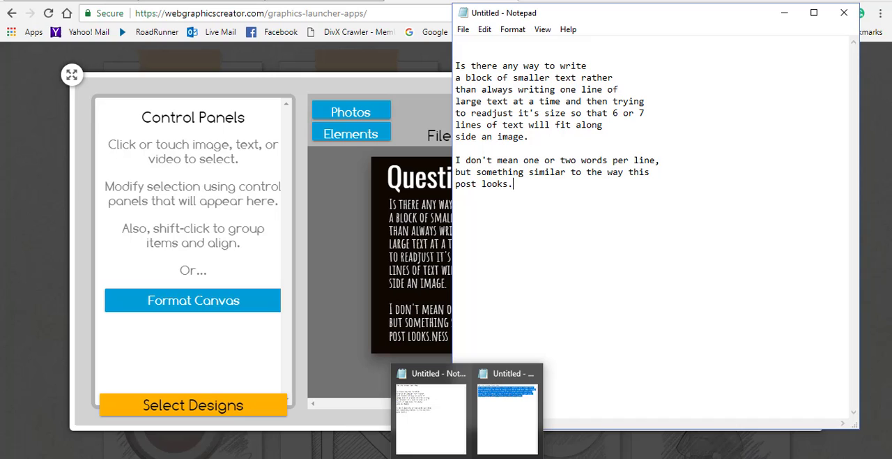
pyautogui.moveTo(443, 445)
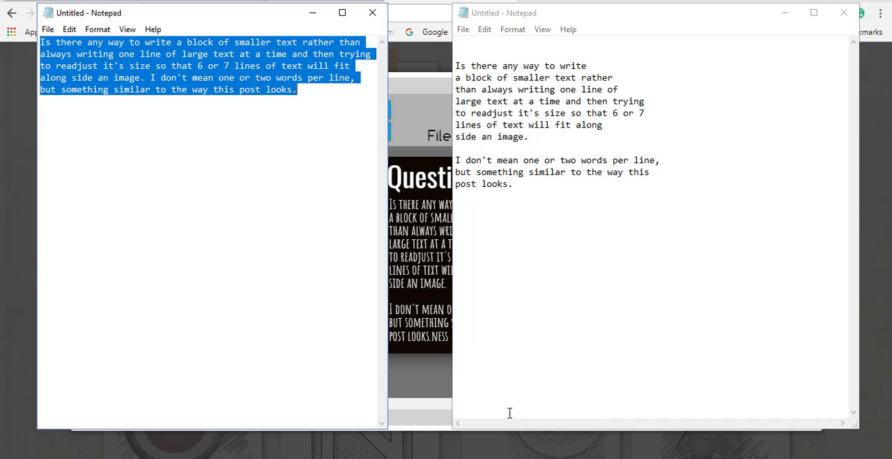
pyautogui.moveTo(538, 220)
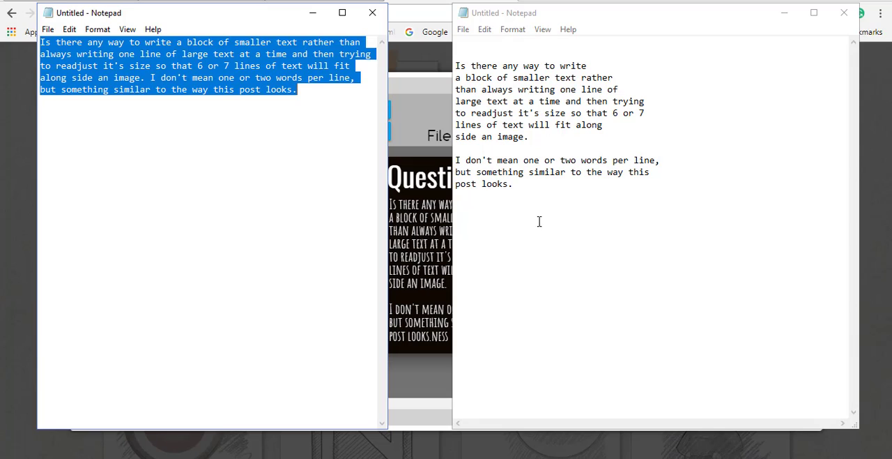
pyautogui.moveTo(340, 128)
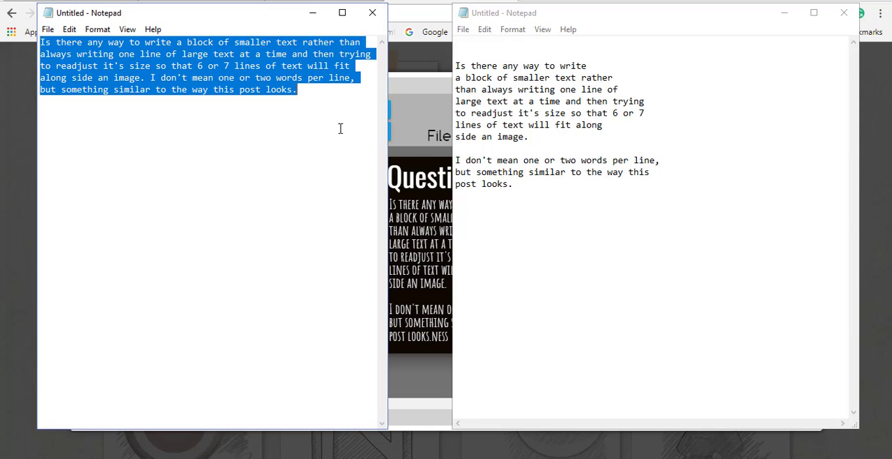
# Delete the selected question text from the left Notepad window, leaving it empty
pyautogui.rightClick(340, 129)
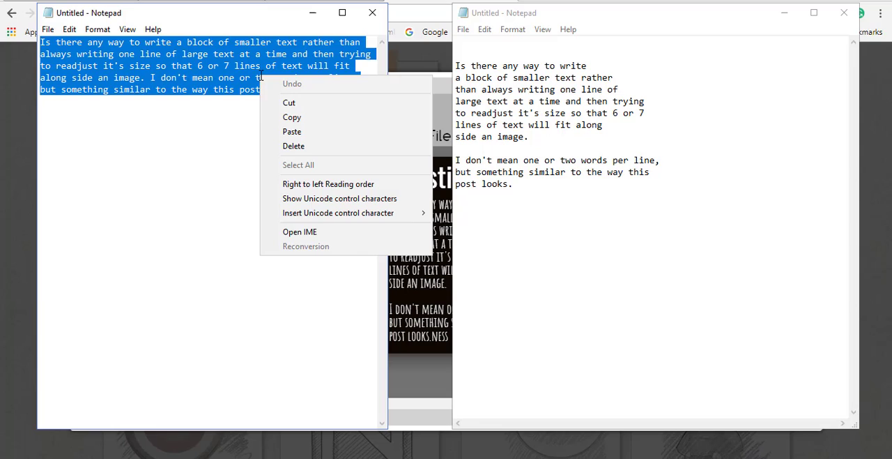
pyautogui.click(293, 145)
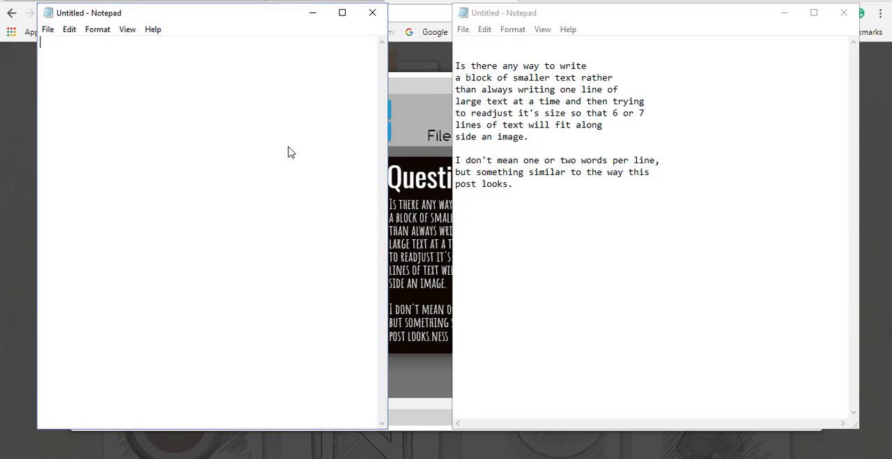
pyautogui.click(97, 29)
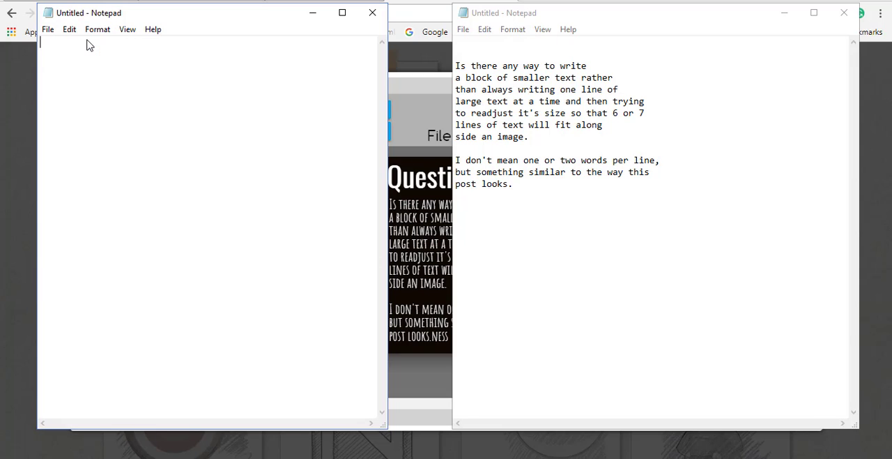
pyautogui.moveTo(167, 7)
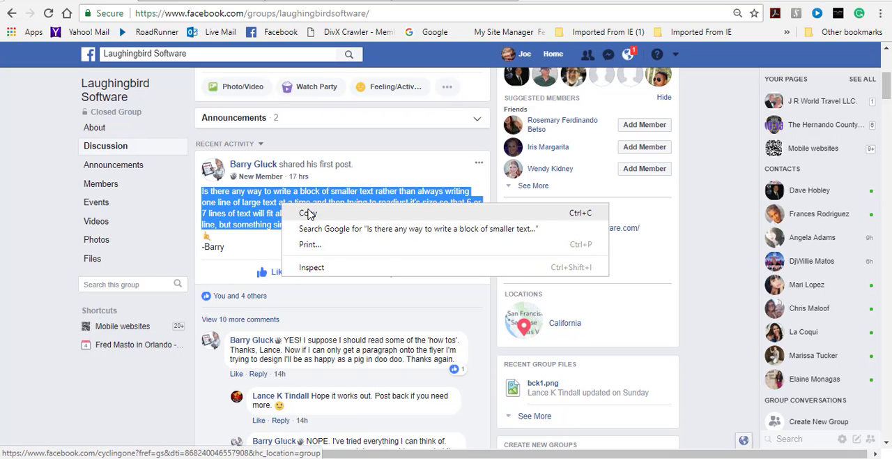
# Re-copy the post text into the empty note, retype its final period and wrap the lines
pyautogui.click(309, 211)
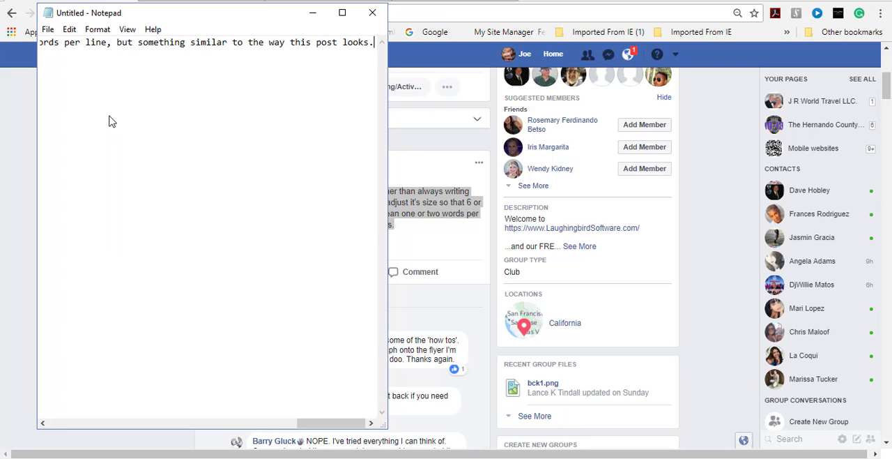
pyautogui.press('Backspace')
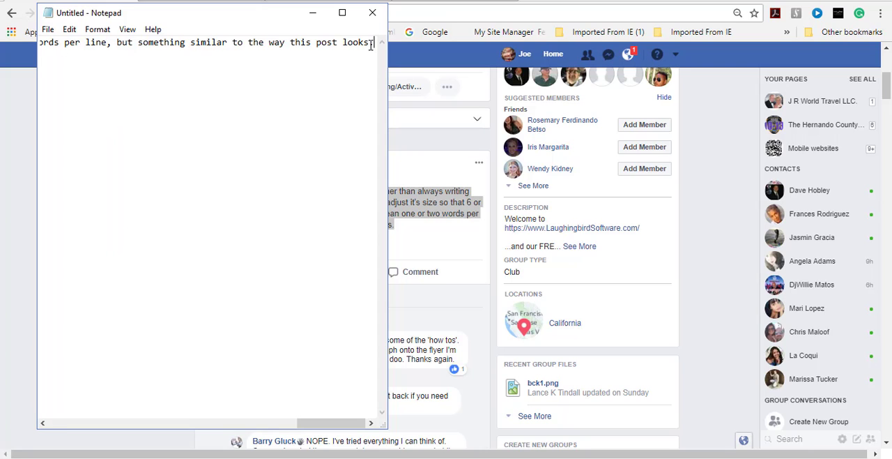
pyautogui.write('.')
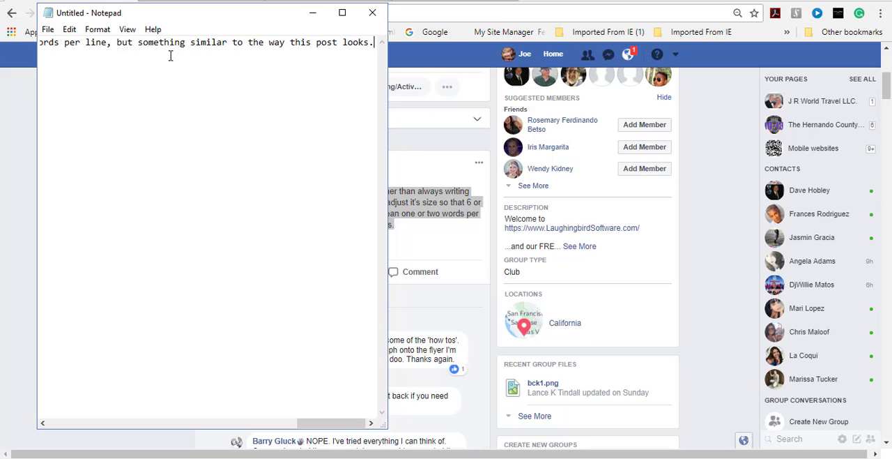
pyautogui.click(98, 29)
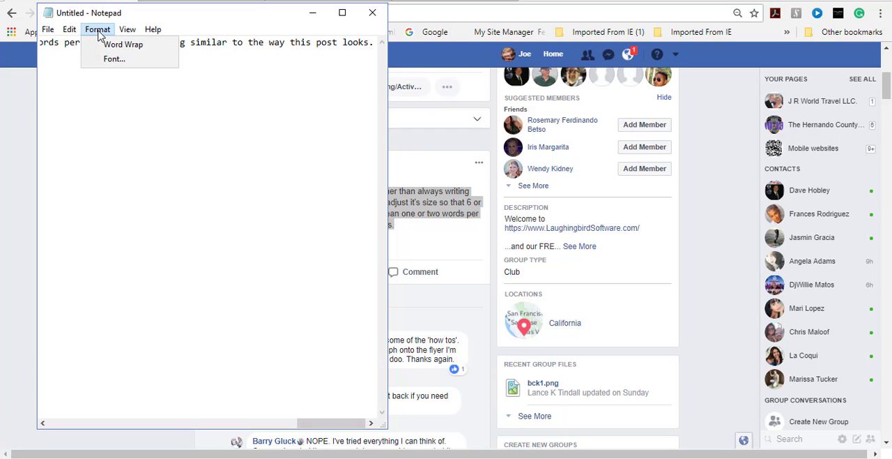
pyautogui.click(123, 44)
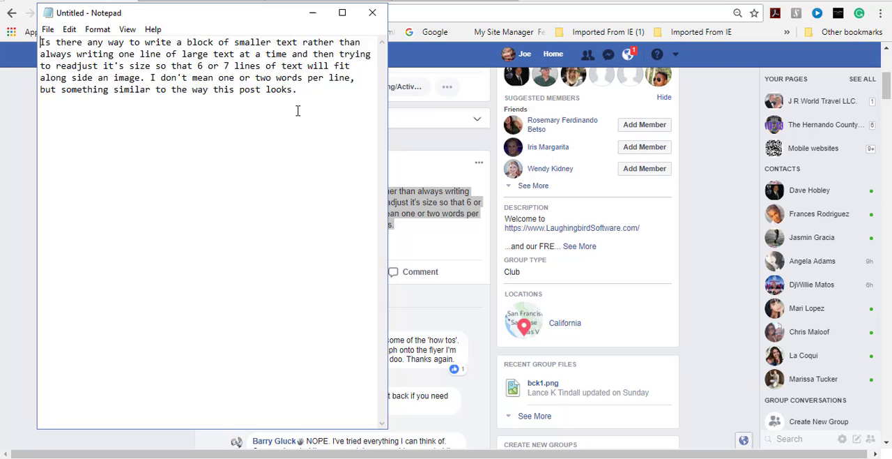
# Turn Word Wrap off so the question runs as one long unbroken line
pyautogui.click(97, 30)
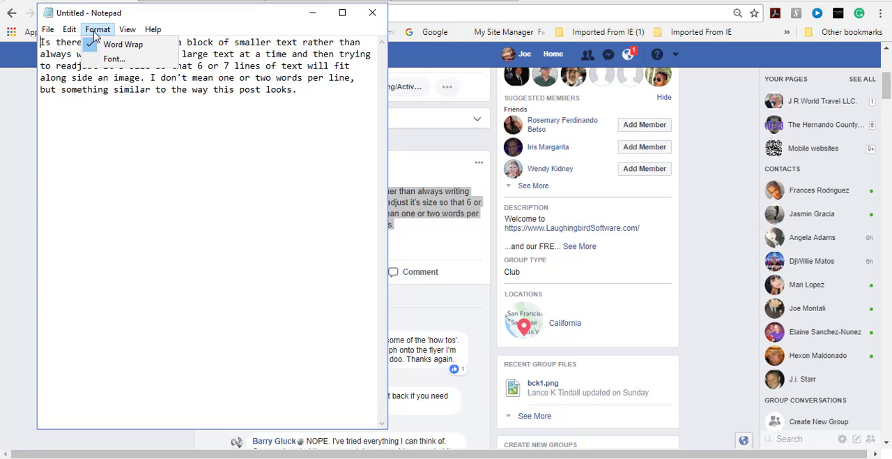
pyautogui.click(123, 45)
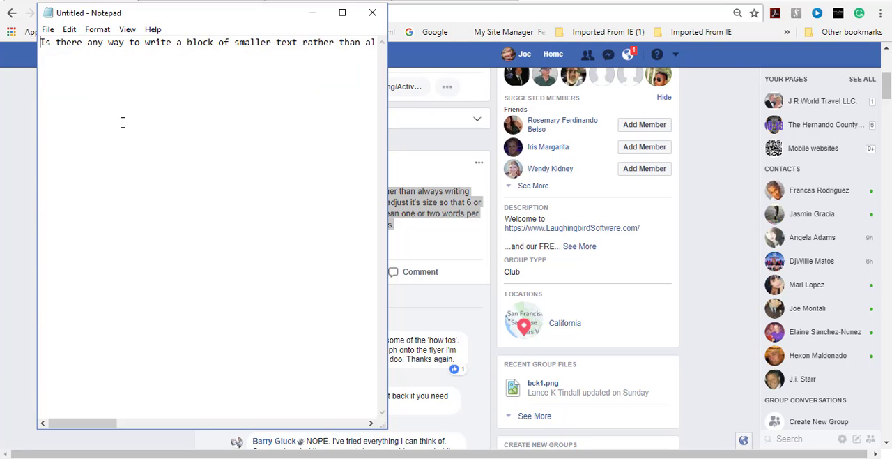
pyautogui.moveTo(184, 59)
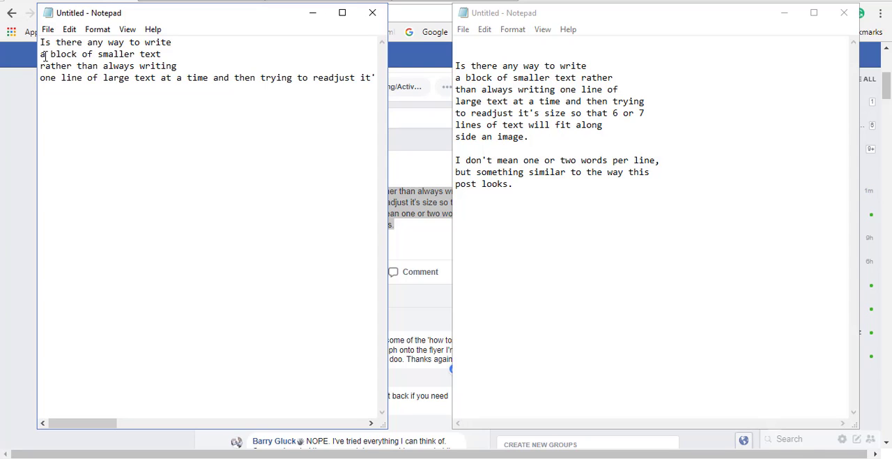
# Break the question text into short lines across two paragraphs with Enter
pyautogui.click(187, 78)
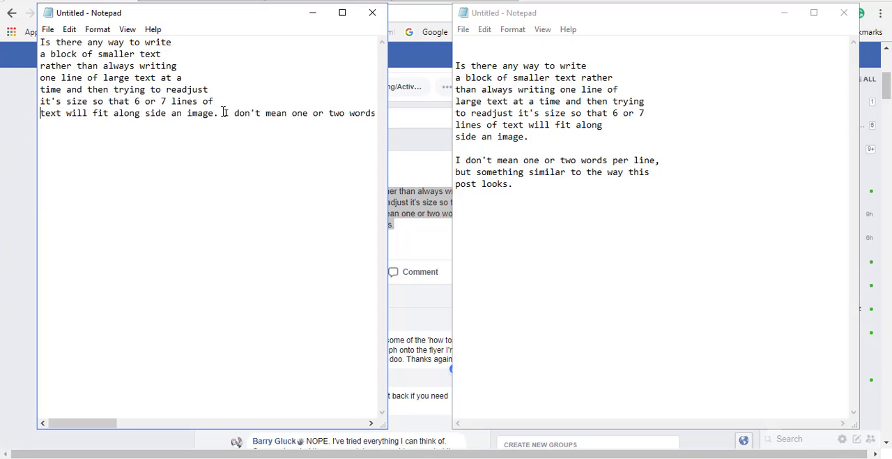
pyautogui.press('Enter')
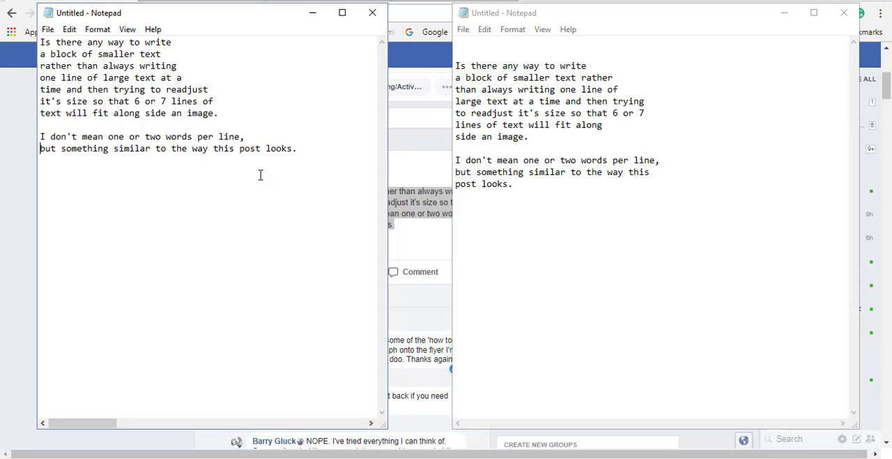
pyautogui.moveTo(223, 145)
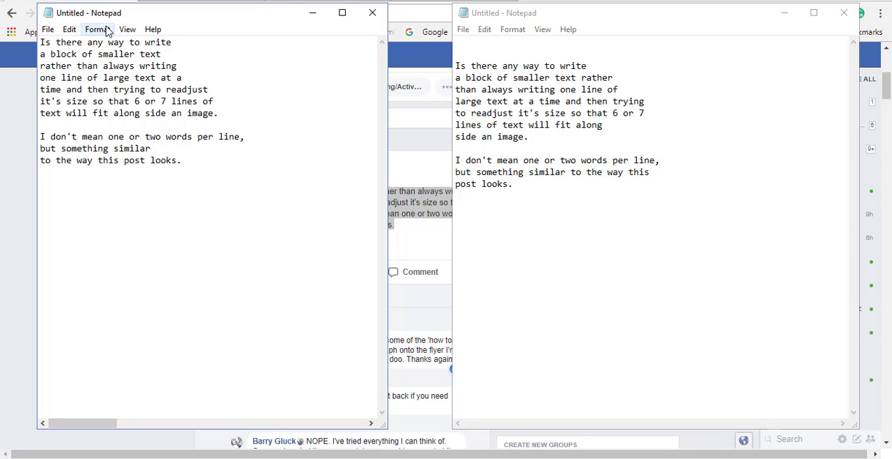
pyautogui.click(98, 29)
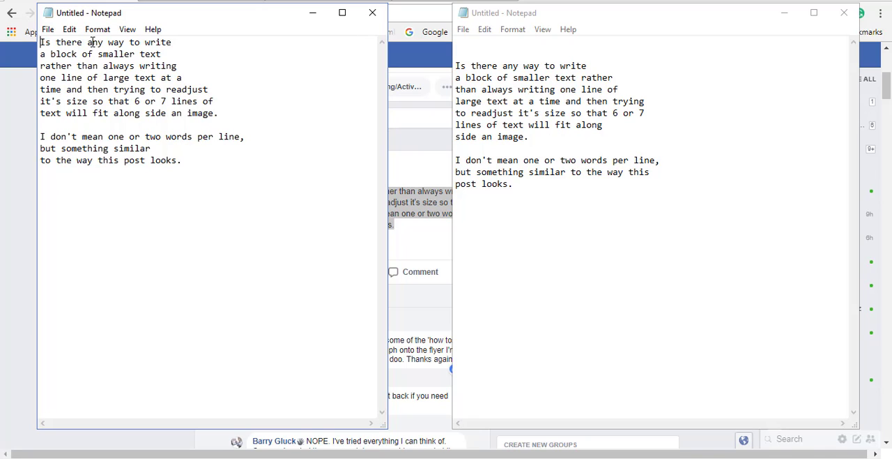
# Select the whole line-broken question text and copy it
pyautogui.moveTo(40, 42); pyautogui.dragTo(95, 78)
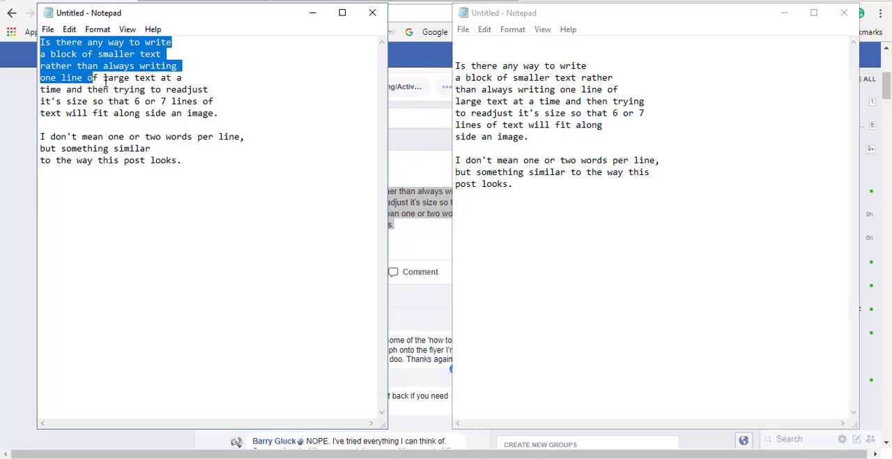
pyautogui.moveTo(85, 78); pyautogui.dragTo(182, 159)
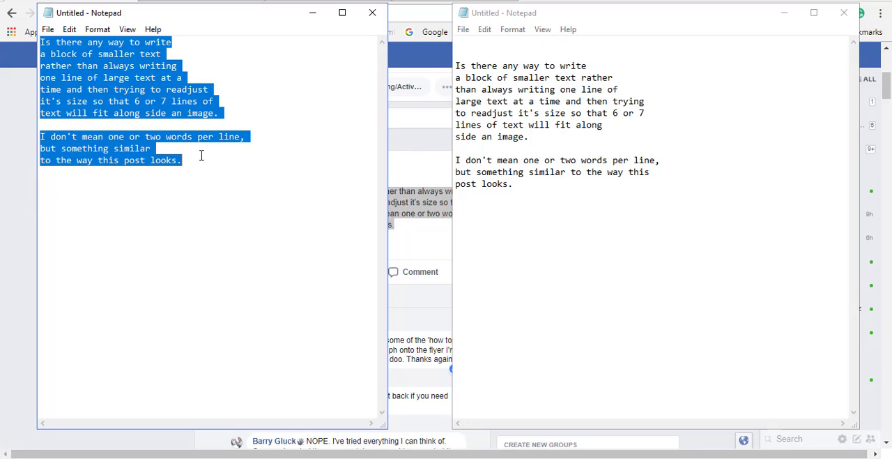
pyautogui.rightClick(201, 157)
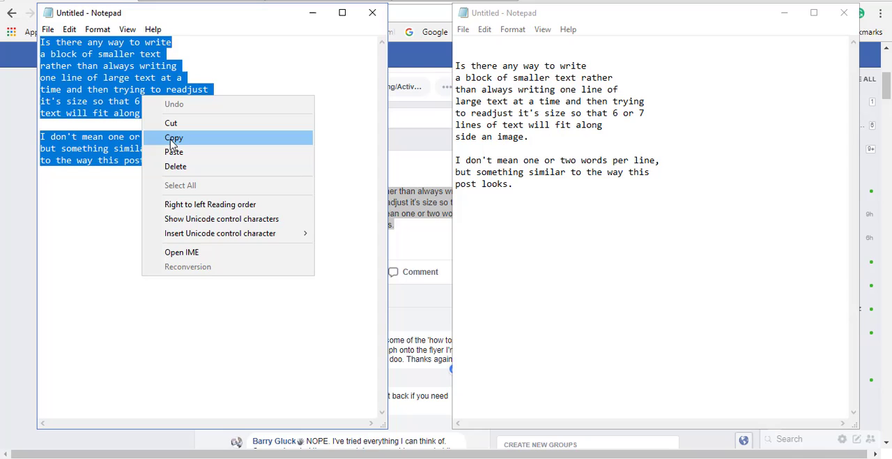
pyautogui.click(172, 138)
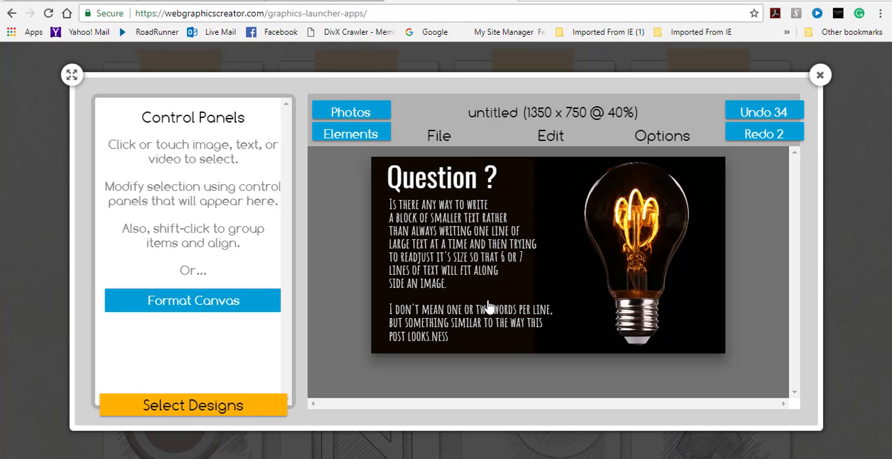
# Select the pasted paragraph beside the lightbulb and choose a plainer Google font for it
pyautogui.click(522, 318)
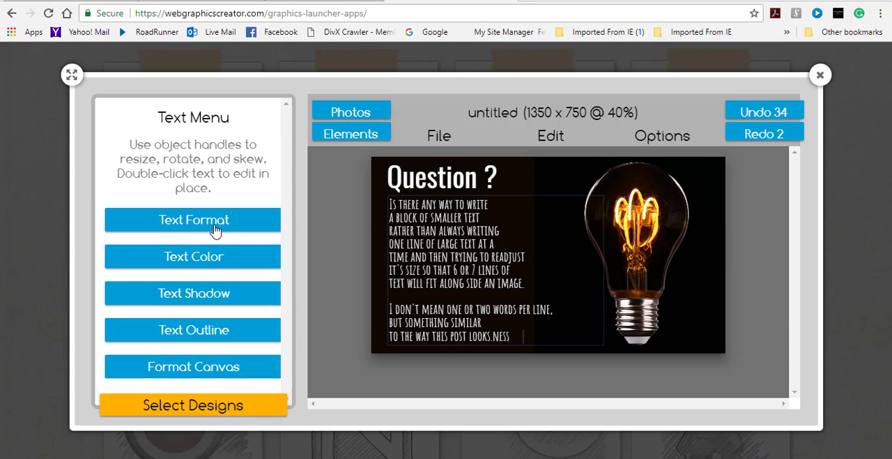
pyautogui.click(192, 220)
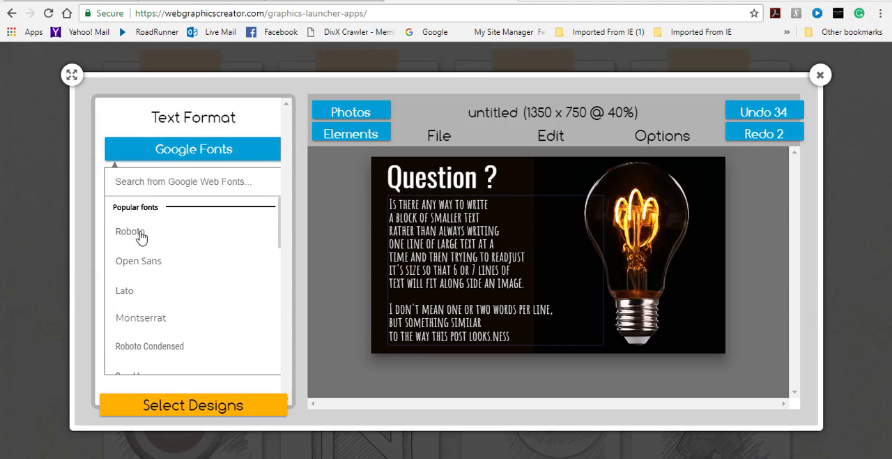
pyautogui.click(138, 259)
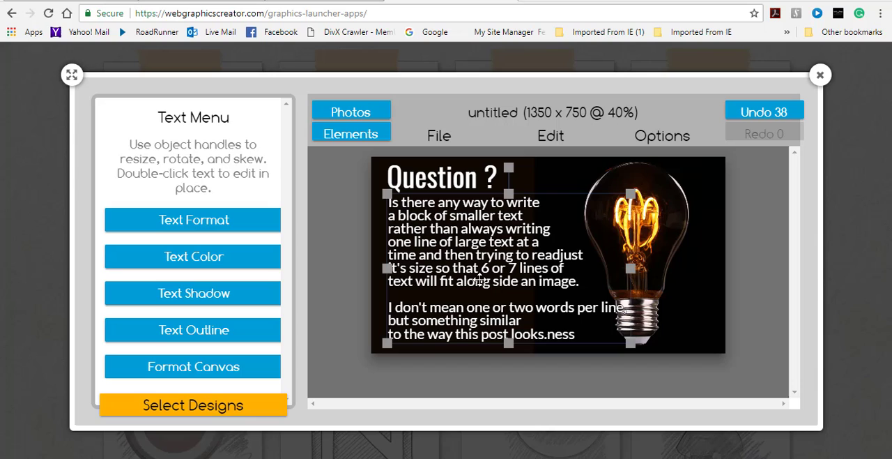
# Recolour the paragraph text to lime green (CAFF0B)
pyautogui.click(192, 257)
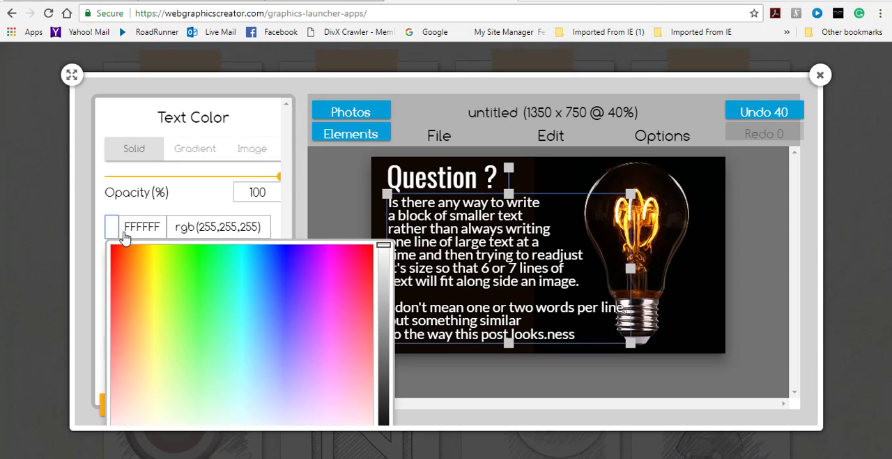
pyautogui.click(164, 254)
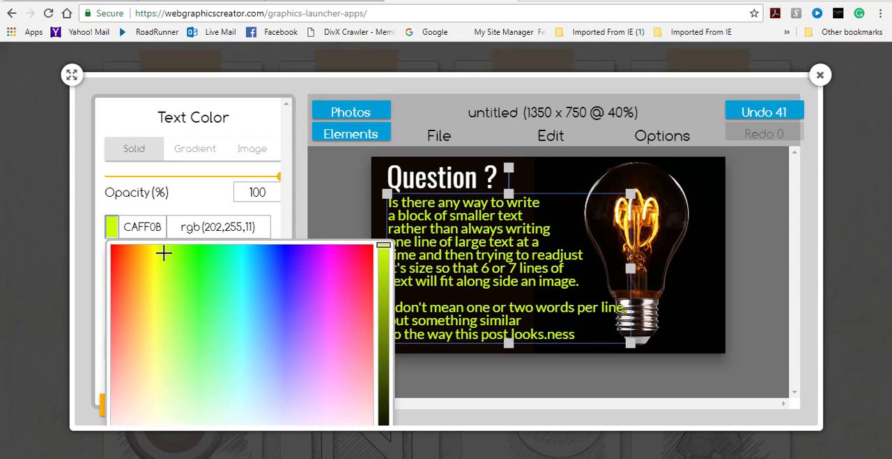
pyautogui.moveTo(847, 155)
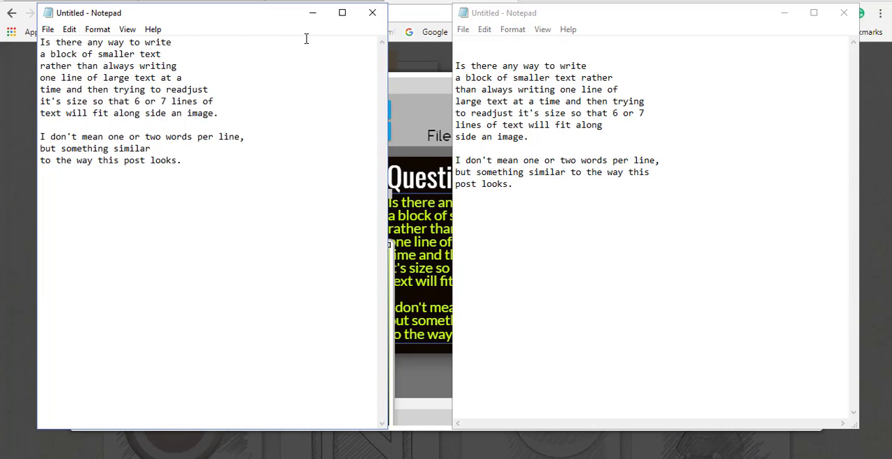
pyautogui.click(98, 29)
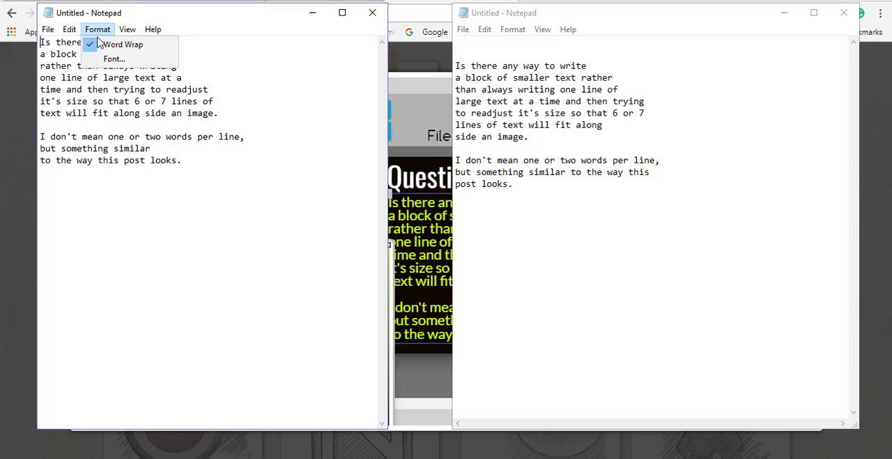
pyautogui.click(123, 45)
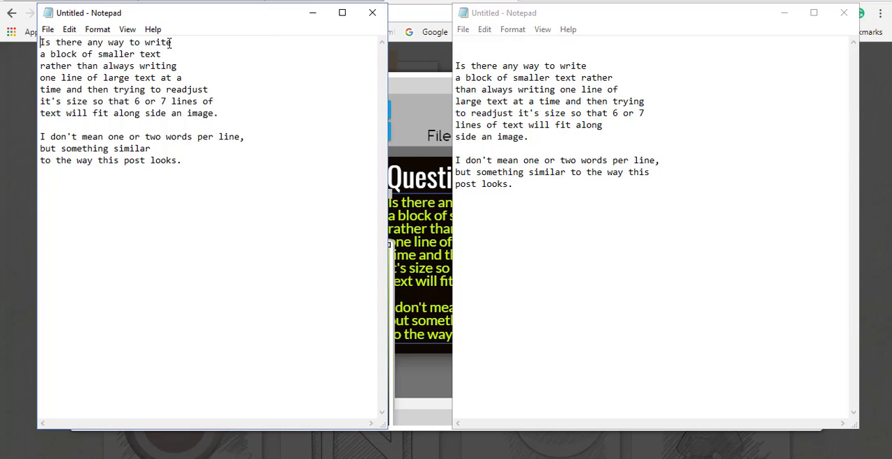
pyautogui.moveTo(131, 41)
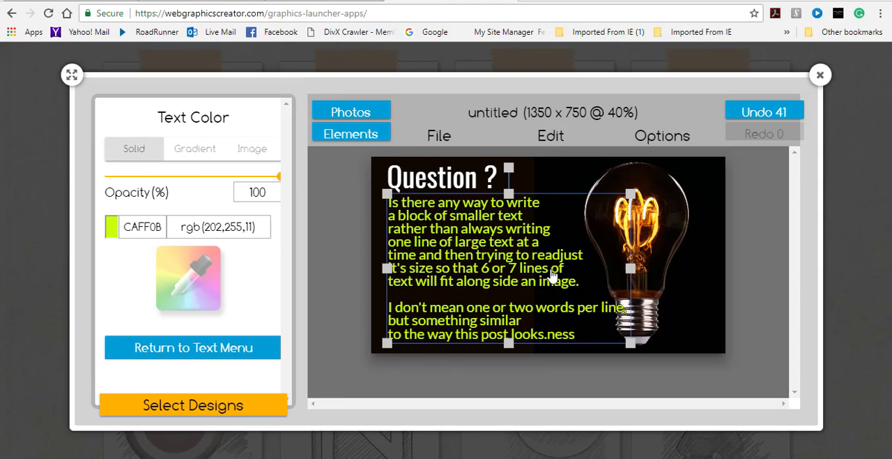
pyautogui.moveTo(432, 290)
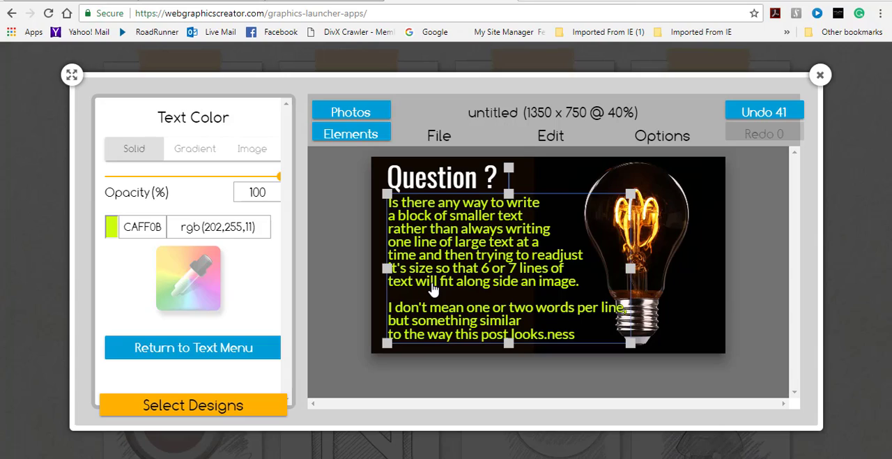